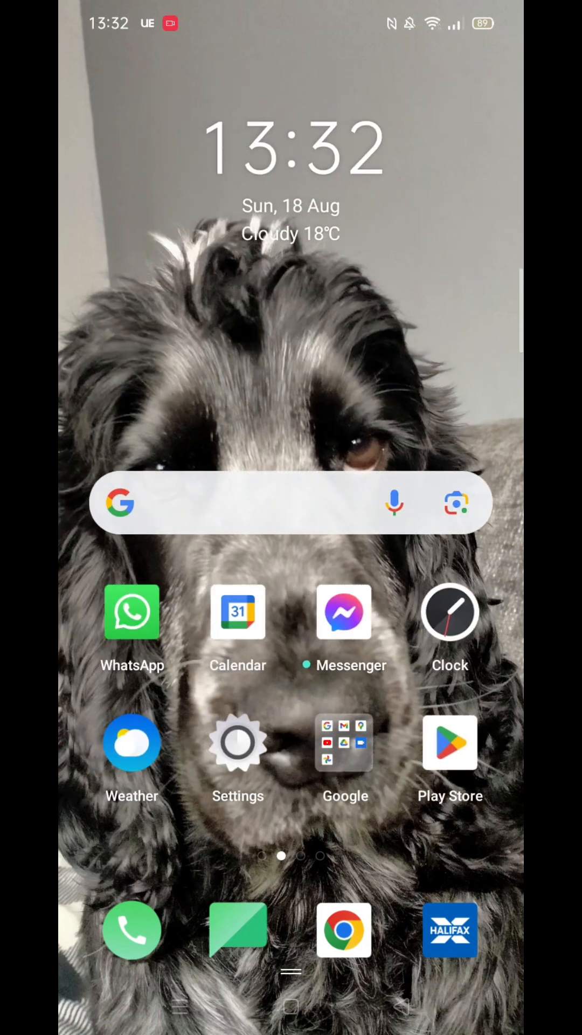
# Launch Settings from the home screen and scroll down to Additional Settings > Keyboard & input method
pyautogui.click(237, 743)
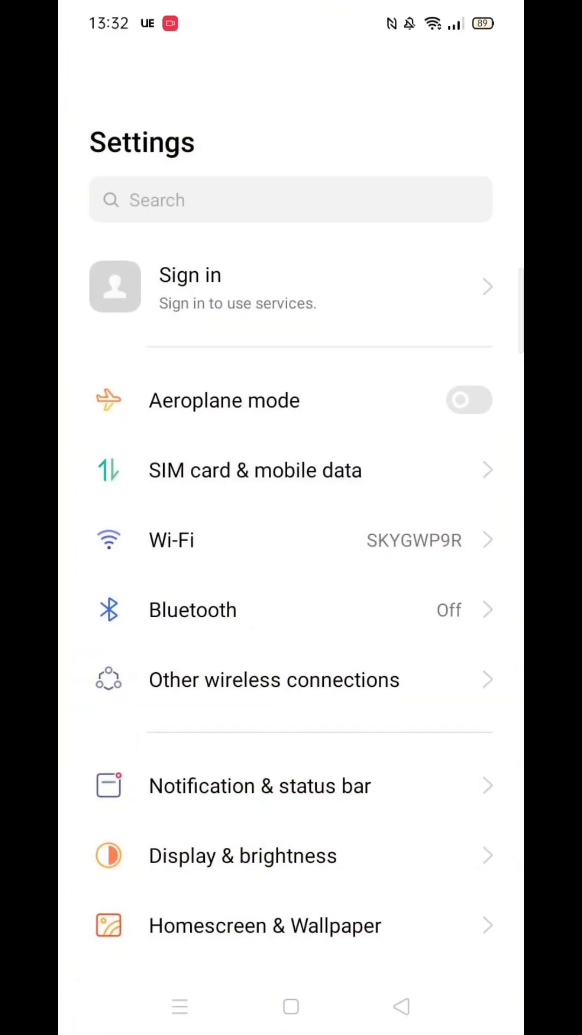
pyautogui.scroll(-3)
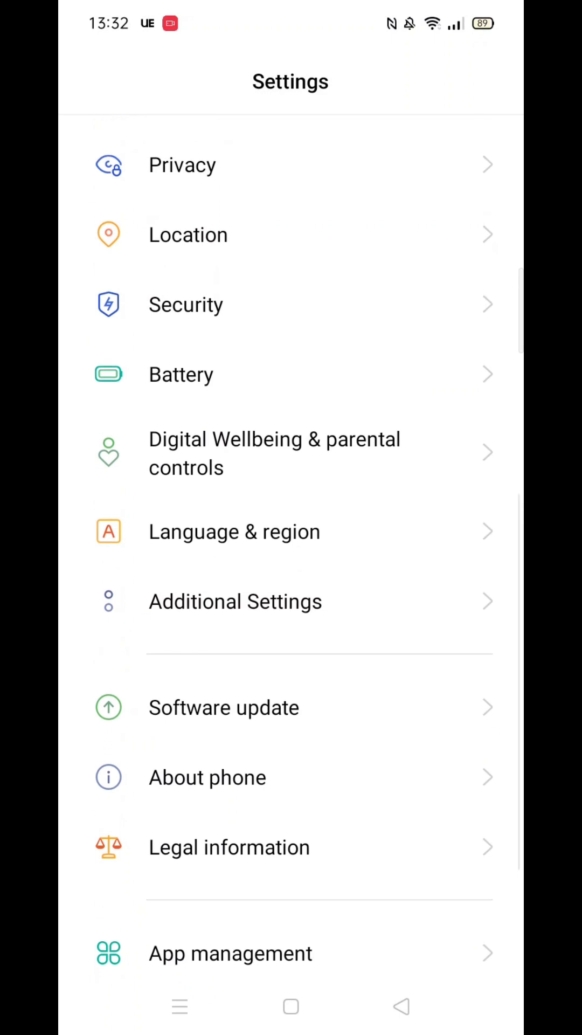
pyautogui.scroll(3)
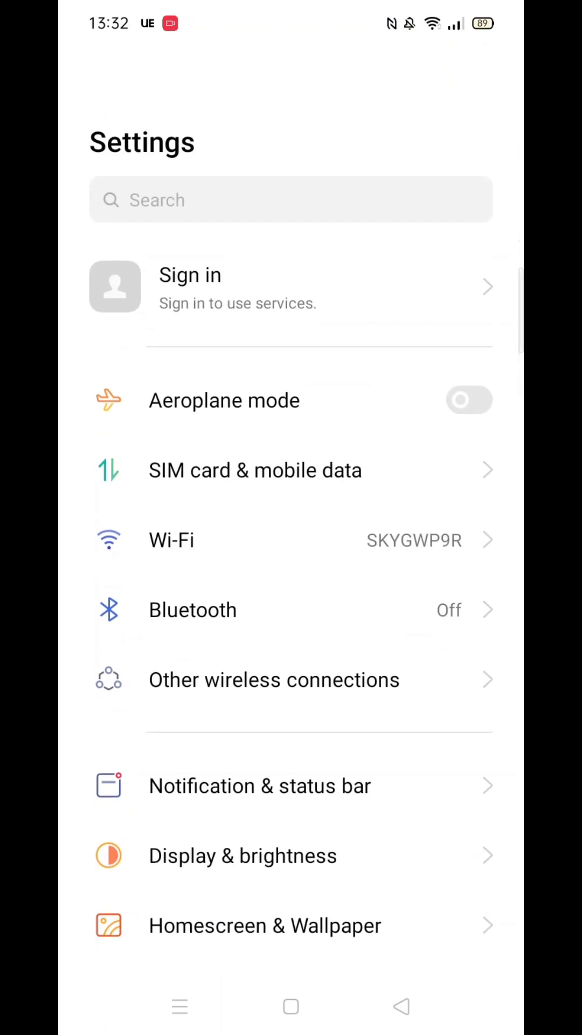
pyautogui.scroll(-3)
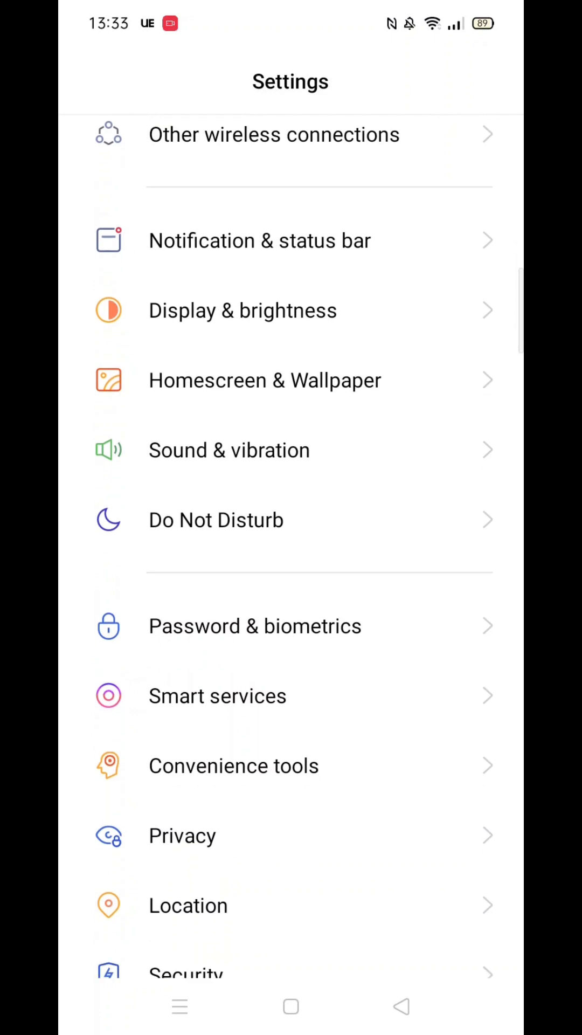
pyautogui.scroll(-3)
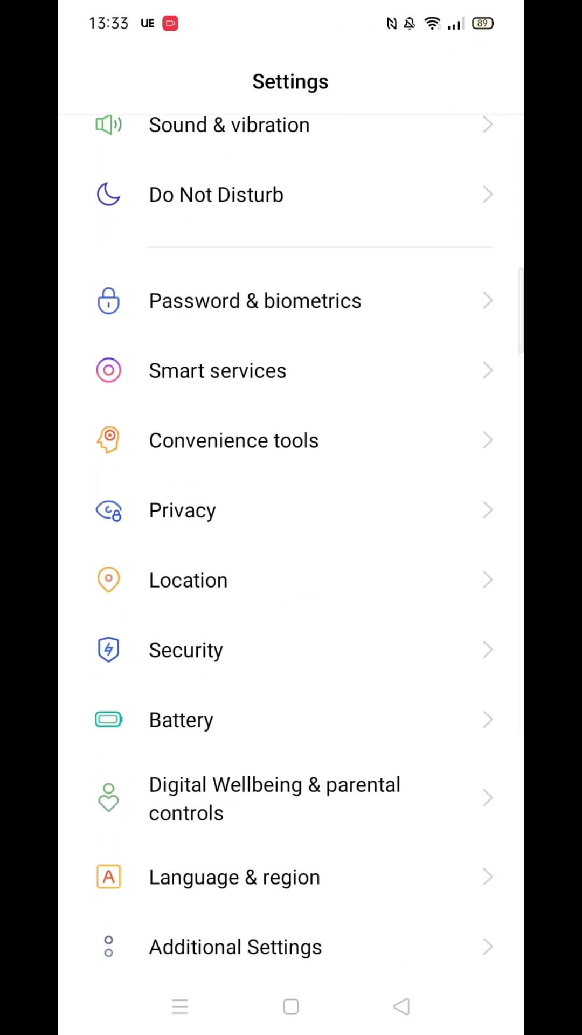
pyautogui.scroll(-3)
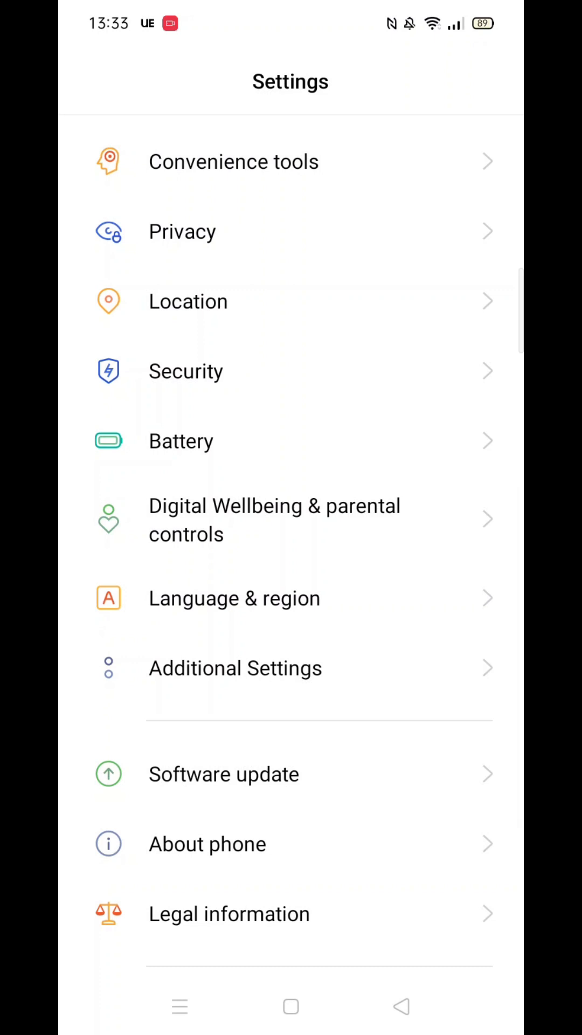
pyautogui.scroll(-3)
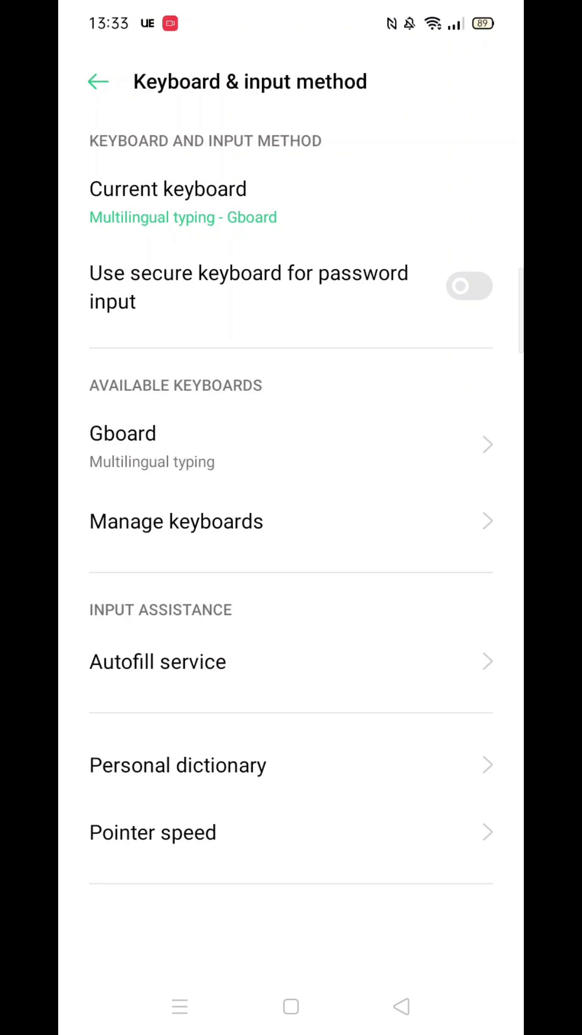
# Select Gboard under Available keyboards to reach its own settings page
pyautogui.click(123, 446)
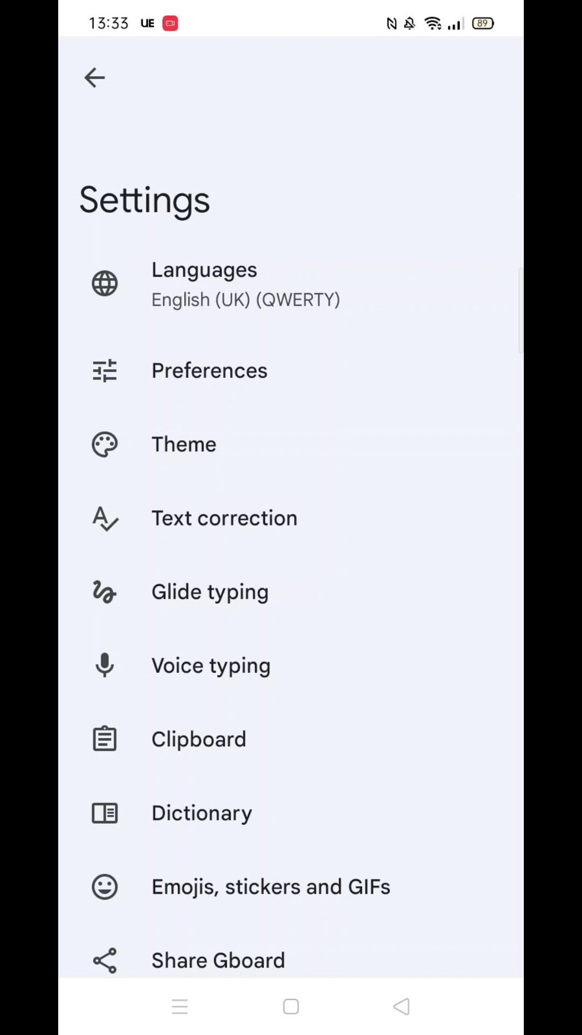
# Enter Text correction and scroll to the Corrections section with the Auto-correction toggle
pyautogui.click(224, 518)
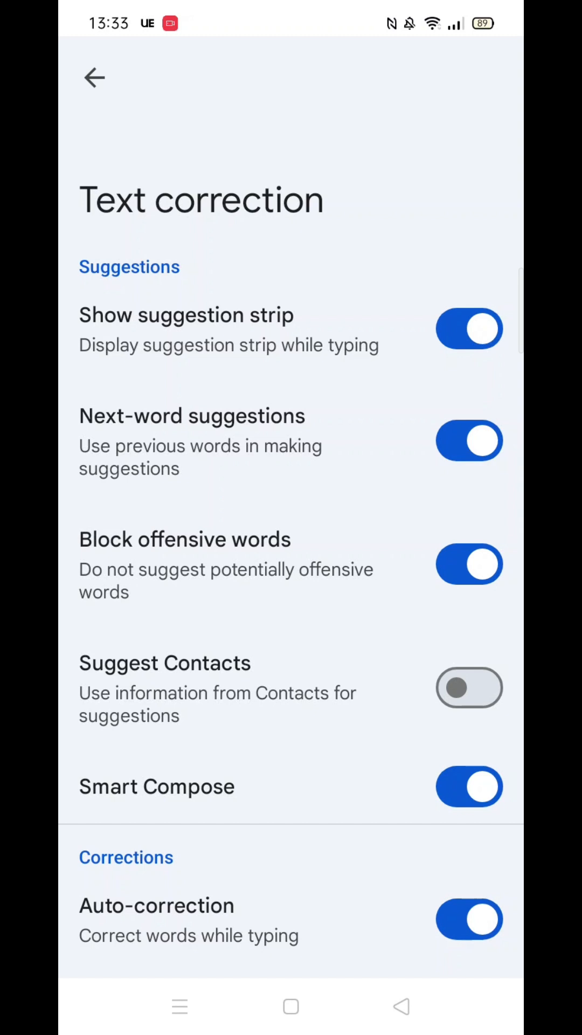
pyautogui.scroll(-3)
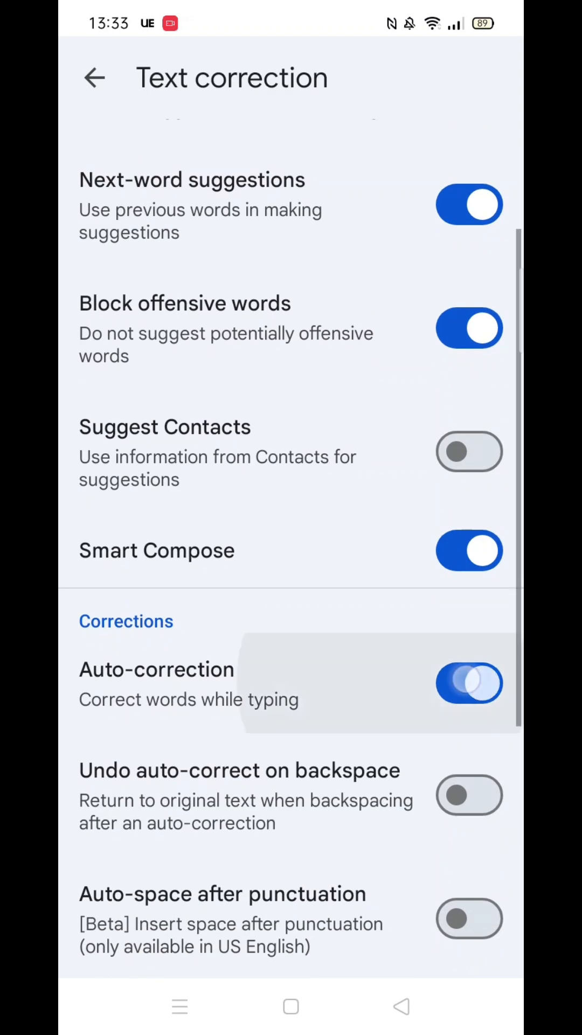